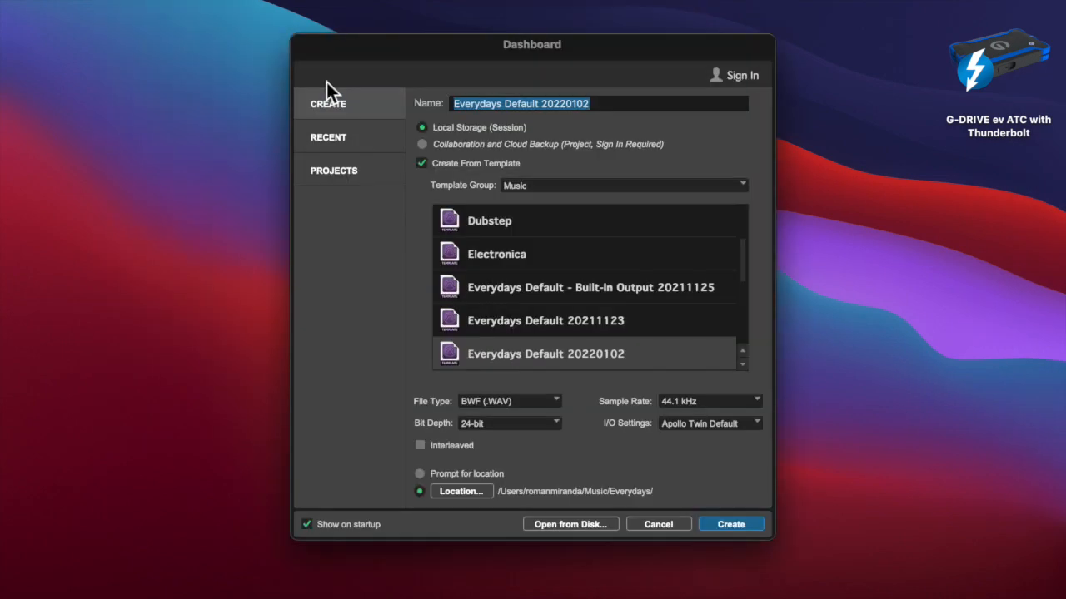
pyautogui.moveTo(636, 60)
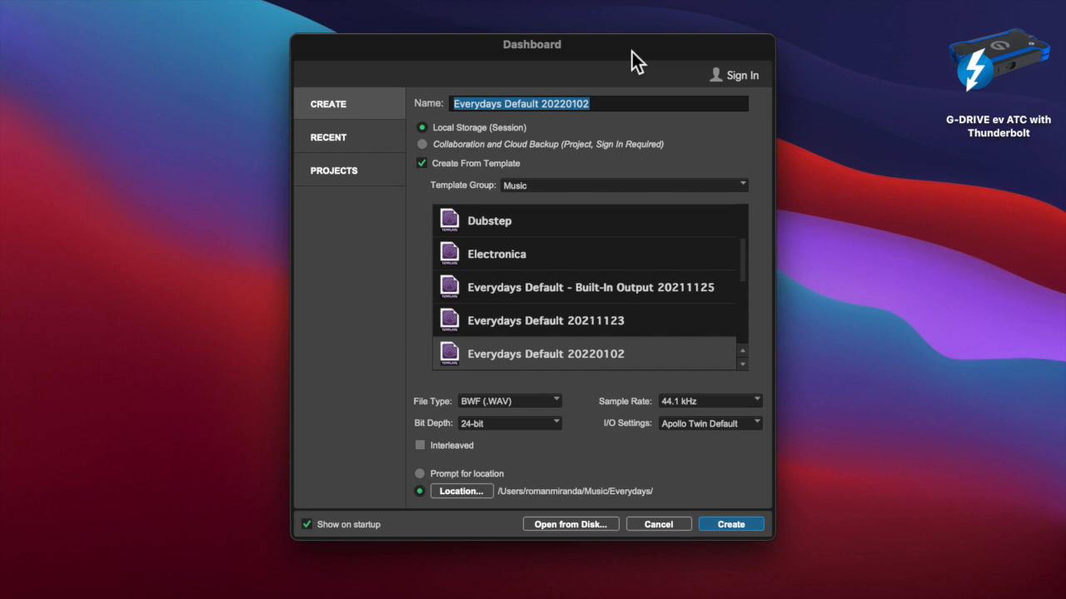
# Name the new session 20220307 from the Everydays Default 20220102 template
pyautogui.write('20220307')
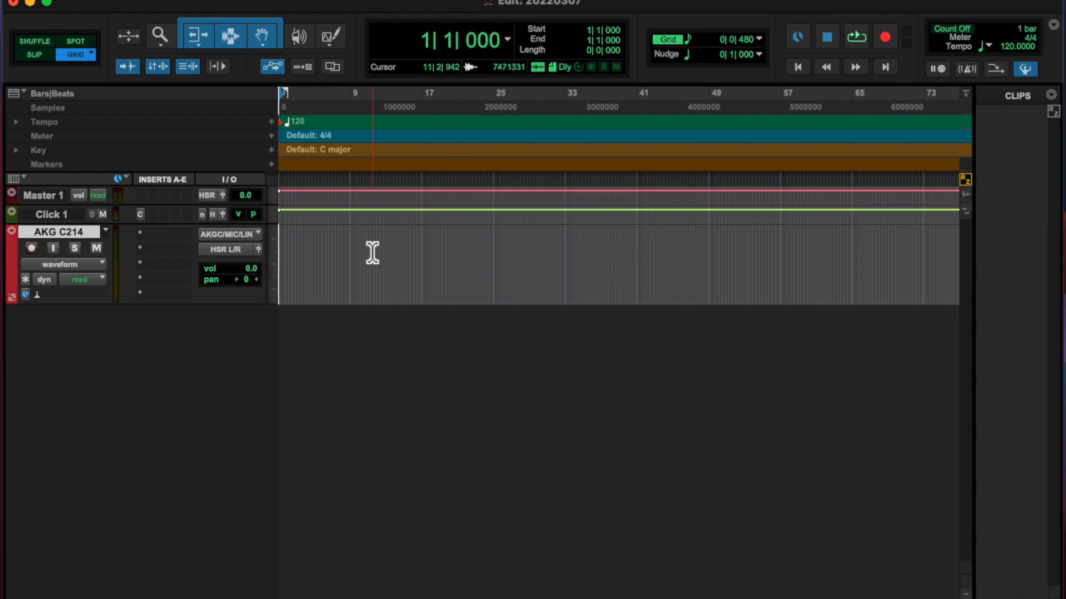
pyautogui.moveTo(31, 248)
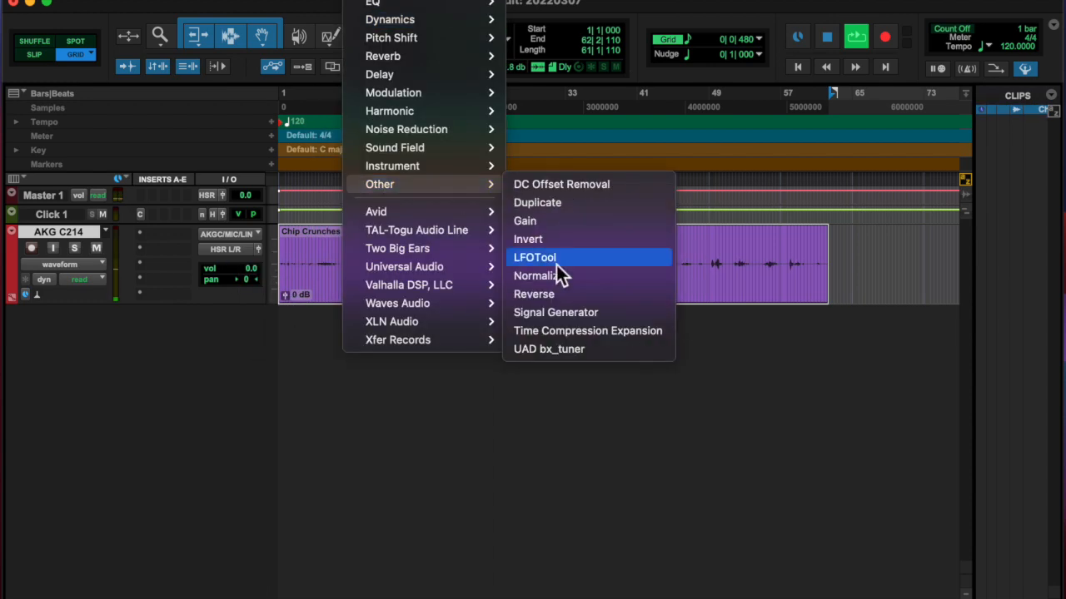
# Choose the Normalize process from AudioSuite's Other category for the chip-crunching clip
pyautogui.click(536, 276)
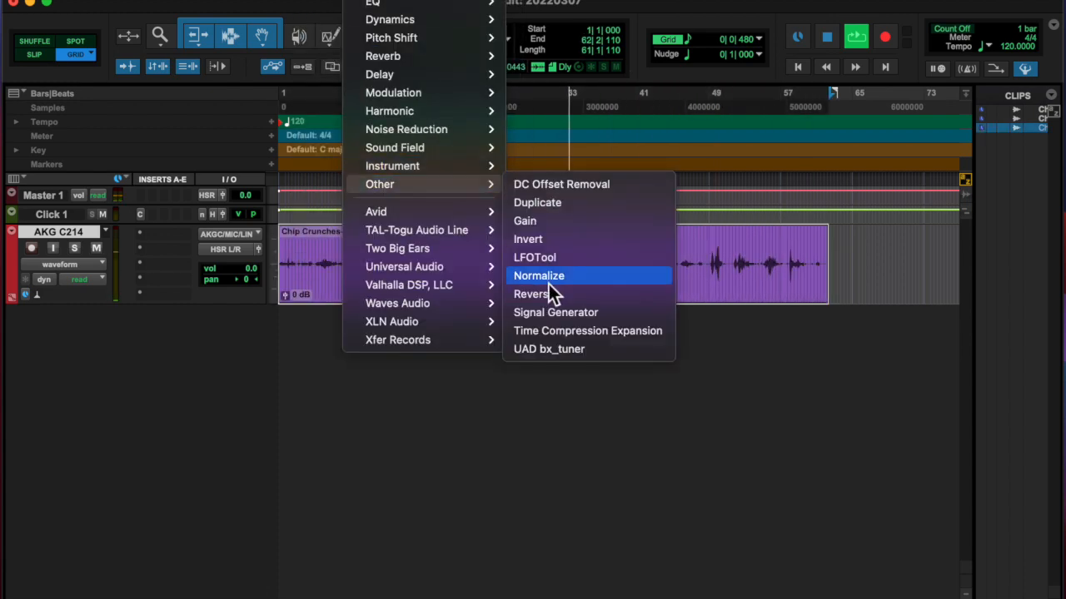
pyautogui.click(539, 276)
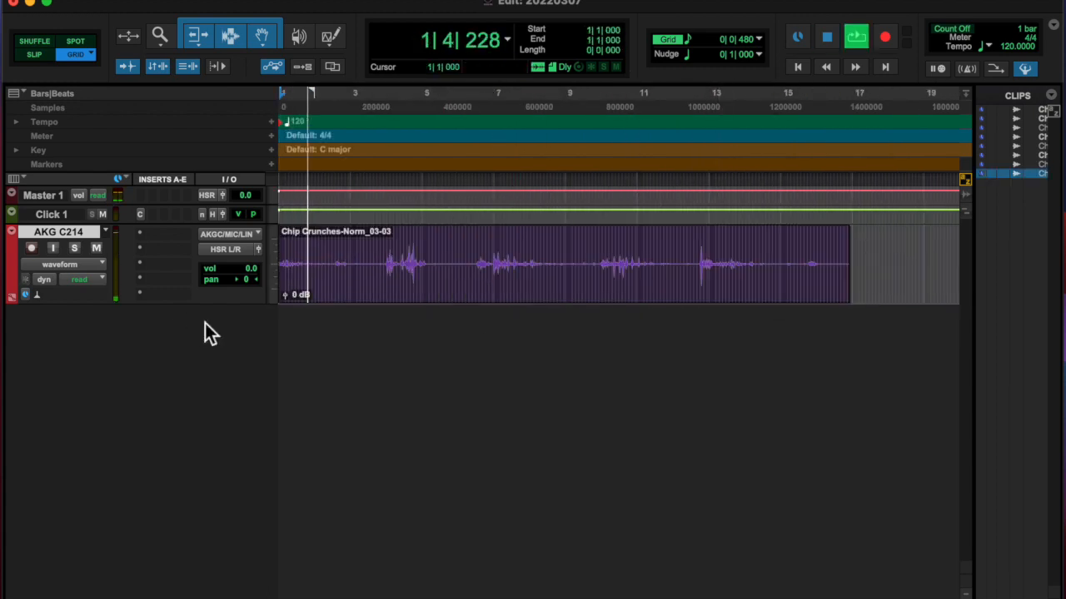
# Select the whole recorded clip and render peak normalization onto it
pyautogui.click(496, 300)
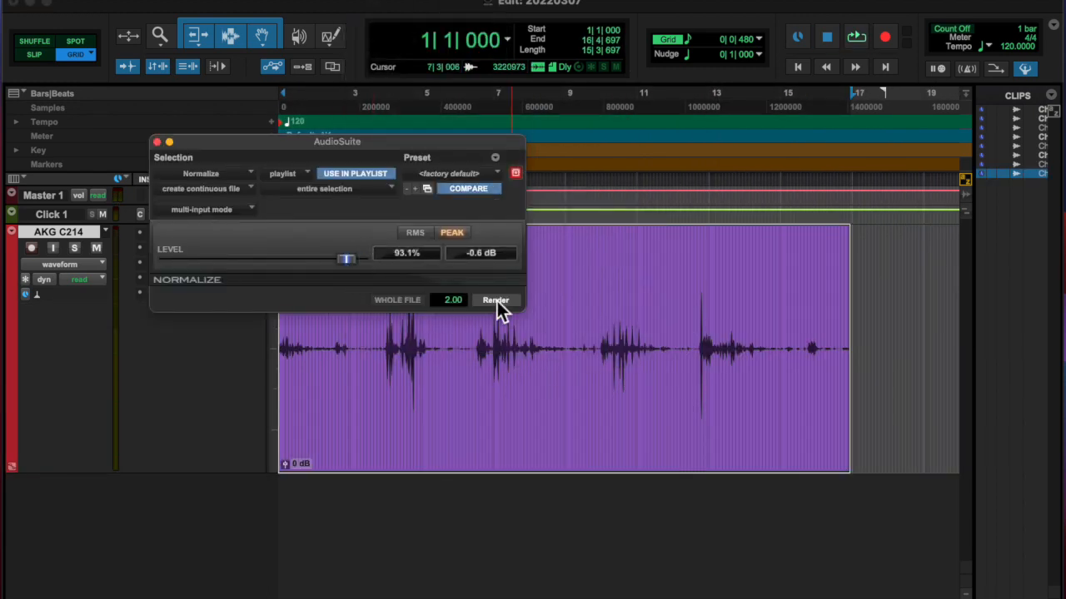
pyautogui.click(496, 299)
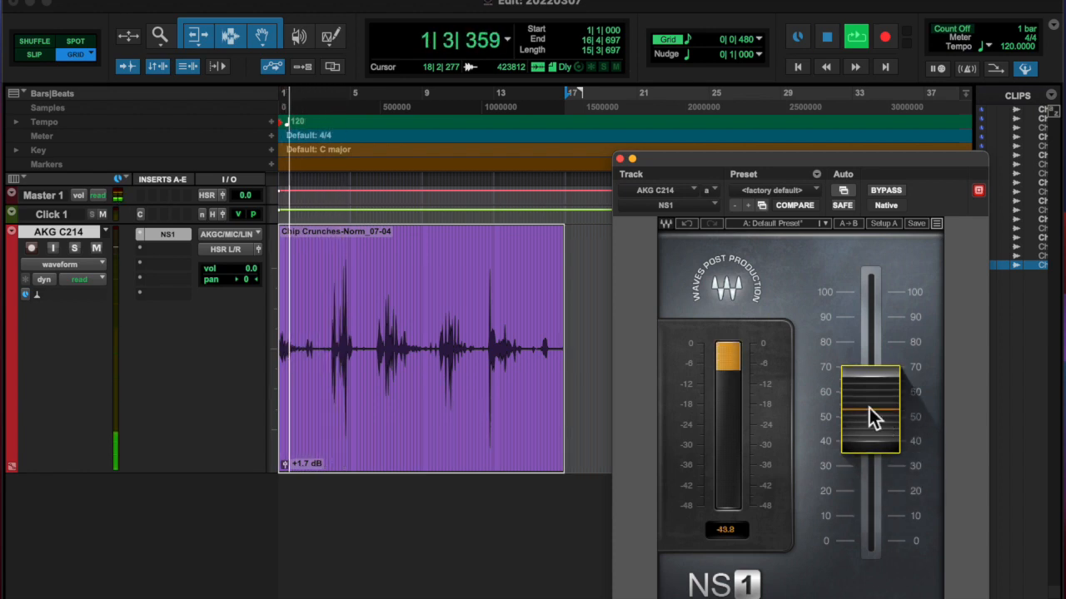
# Tune the NS1 suppression fader down, then back up partway, and close the plug-in
pyautogui.moveTo(869, 408); pyautogui.dragTo(870, 450)
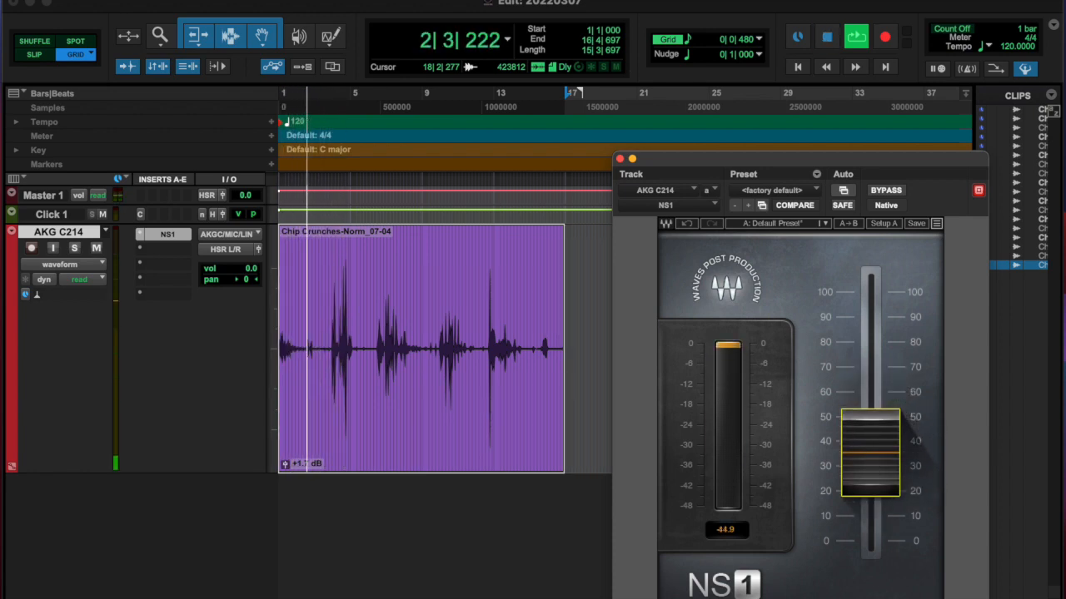
pyautogui.moveTo(869, 441); pyautogui.dragTo(869, 541)
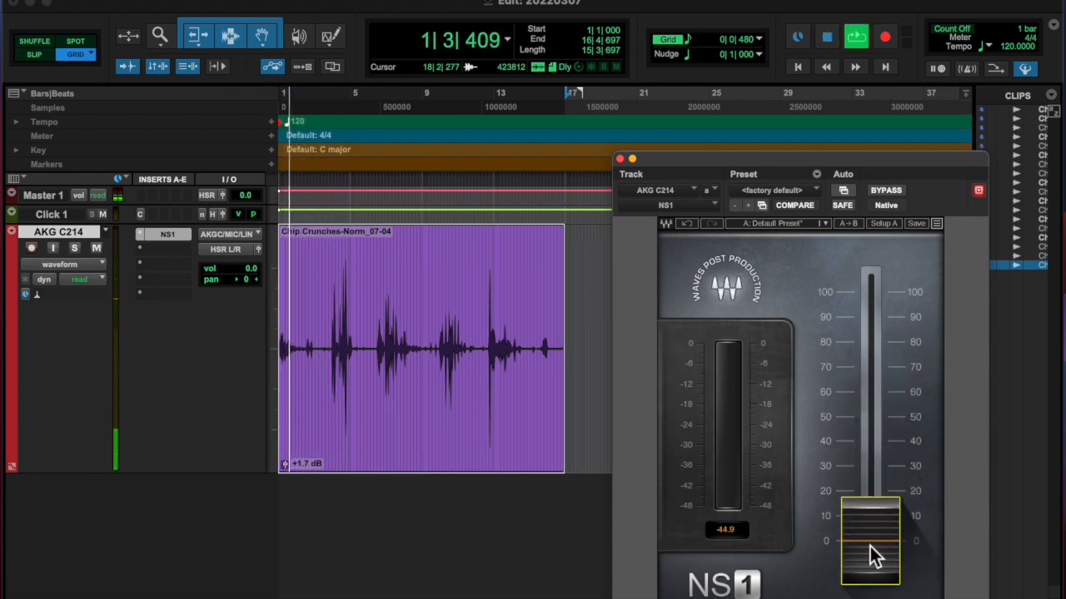
pyautogui.moveTo(869, 546); pyautogui.dragTo(870, 491)
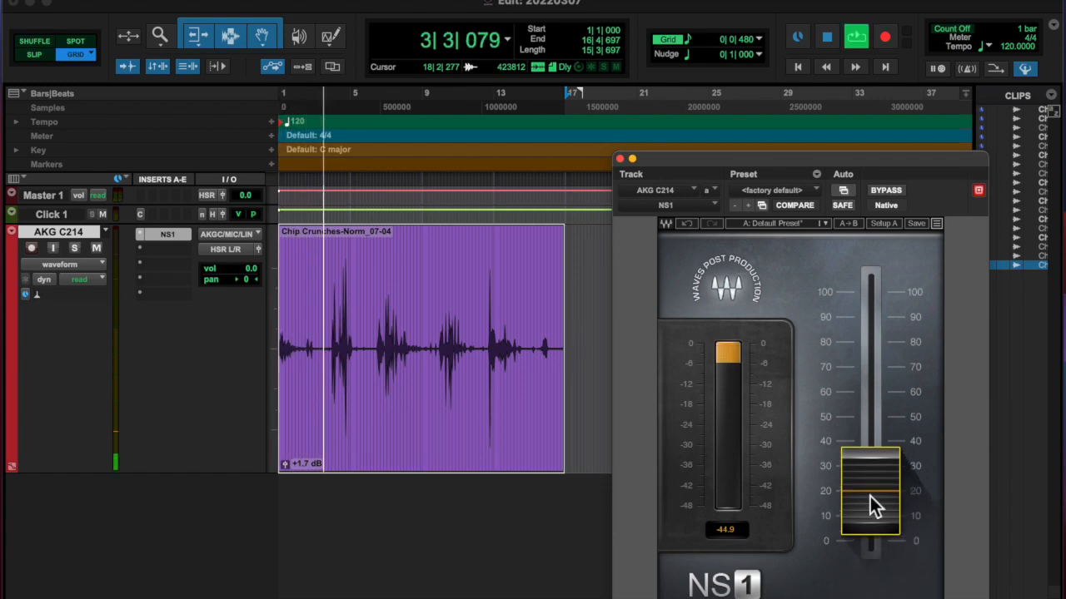
pyautogui.click(619, 160)
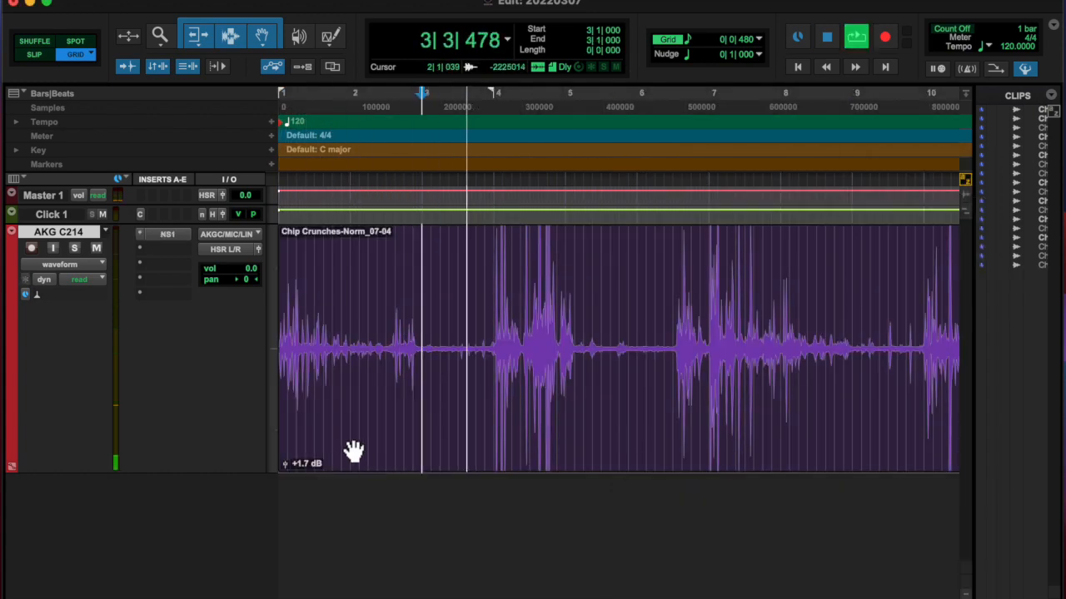